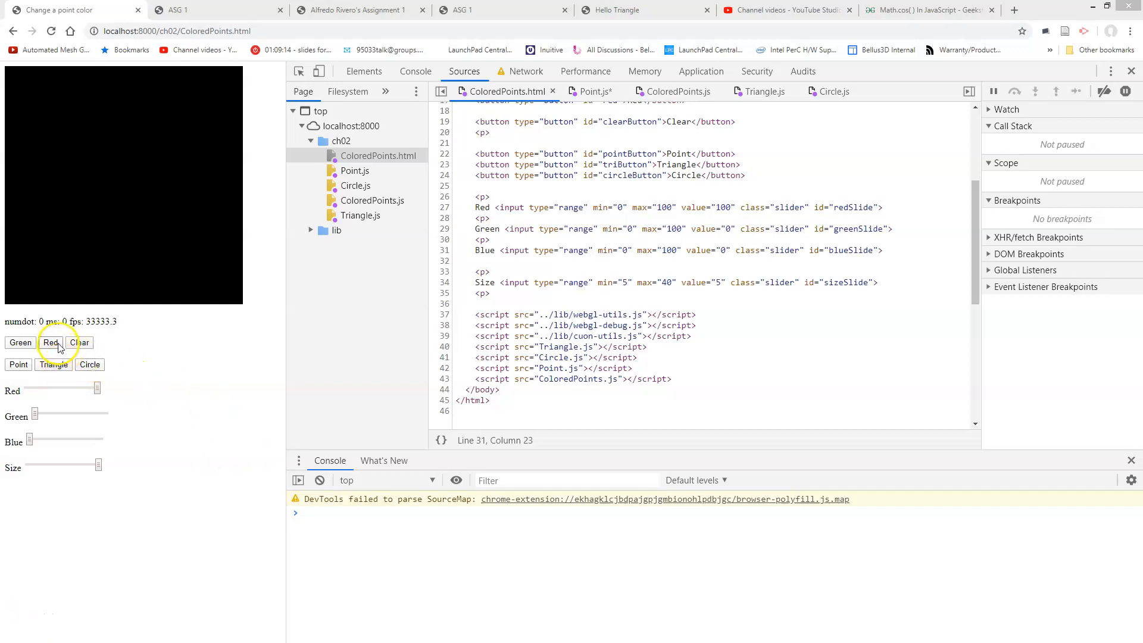
Choose red as the drawing colour for the circles on the black canvas
click(51, 343)
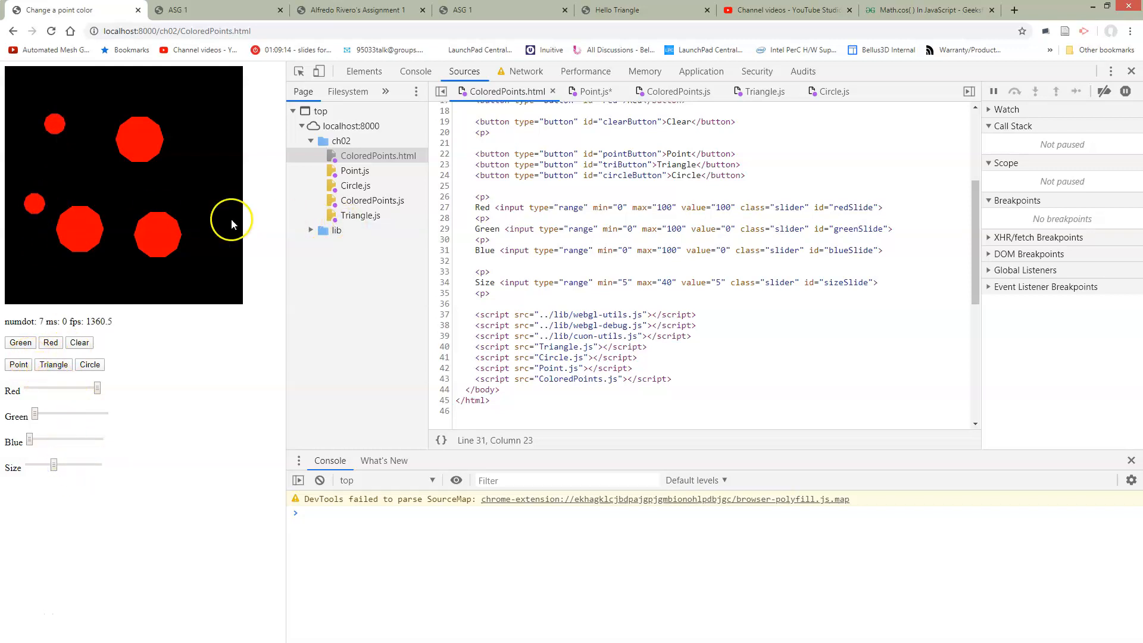
mouse_move(394, 162)
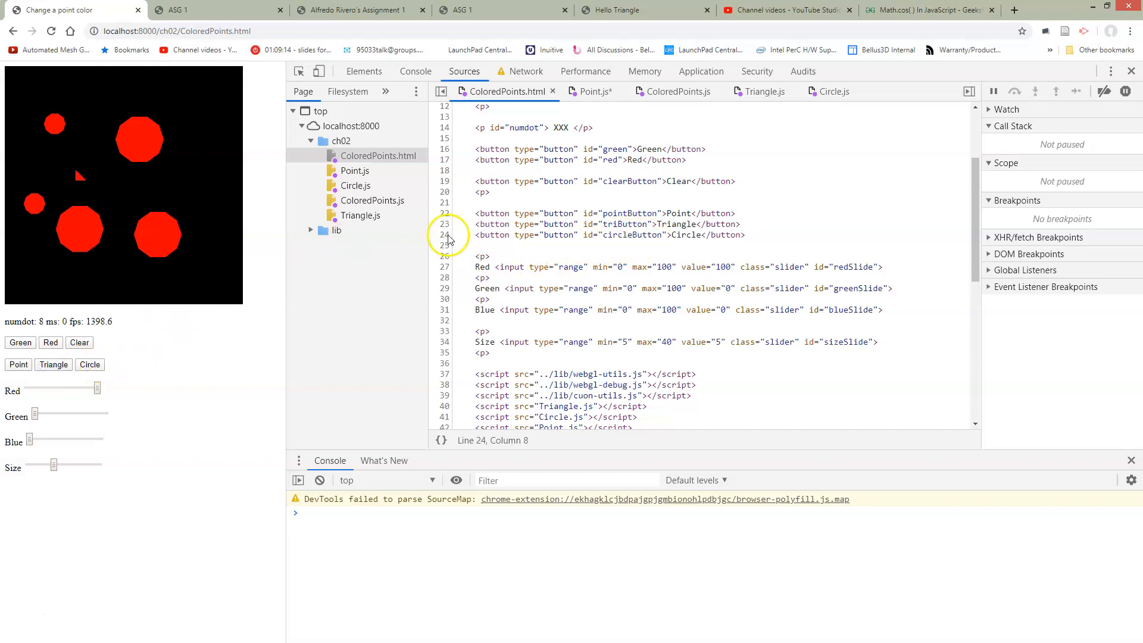
Open ColoredPoints.js and scroll to the click() handler near line 158
click(674, 91)
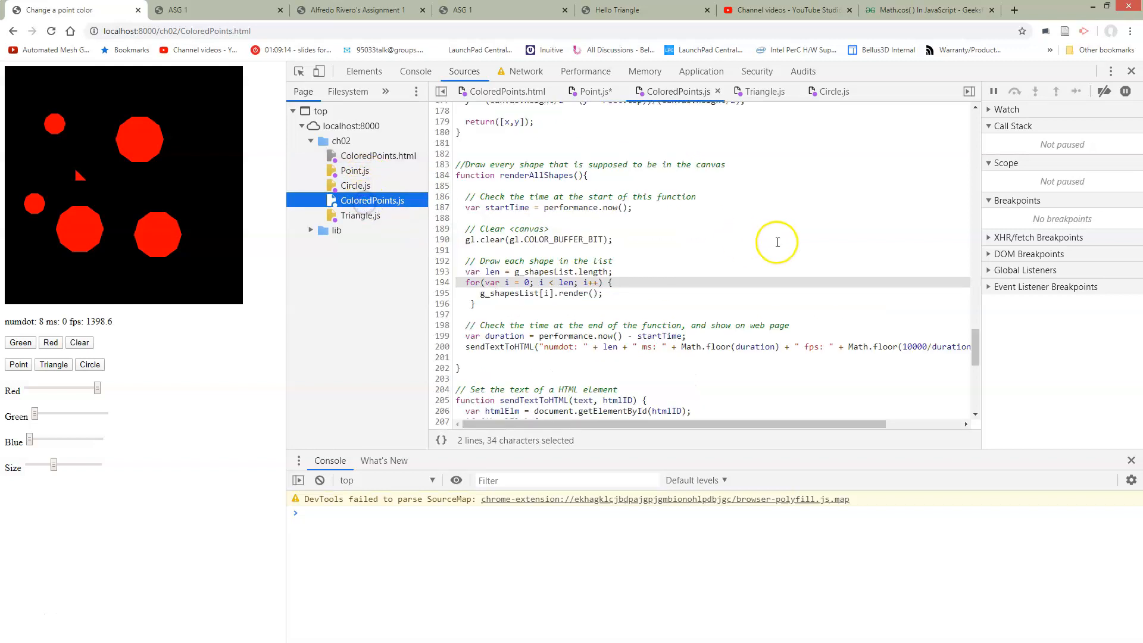
scroll(down, 3)
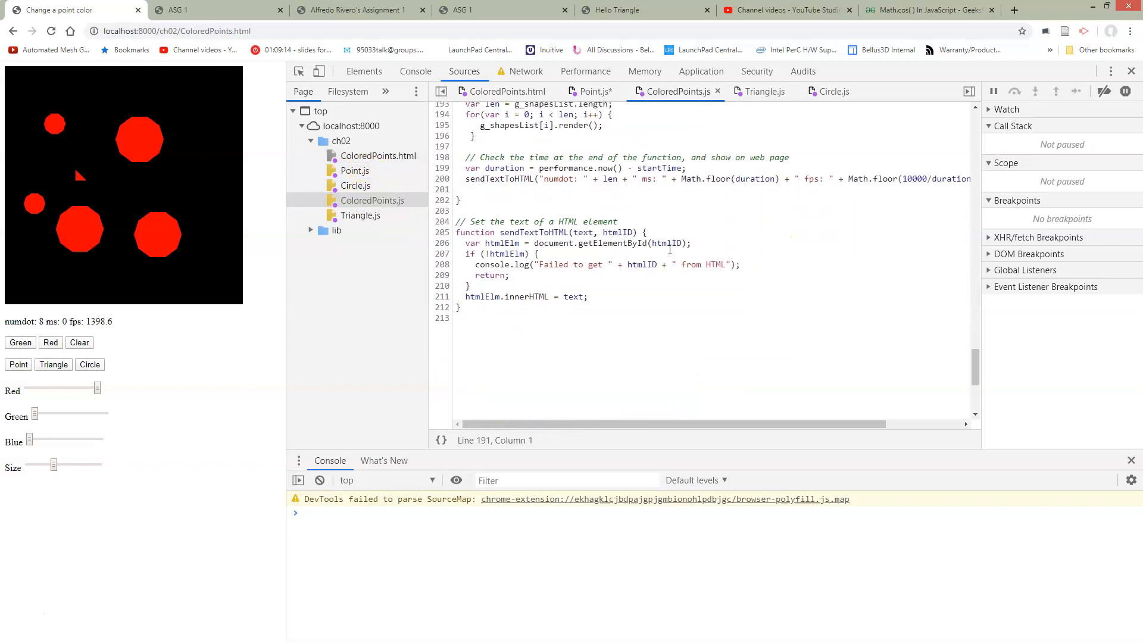
scroll(up, 3)
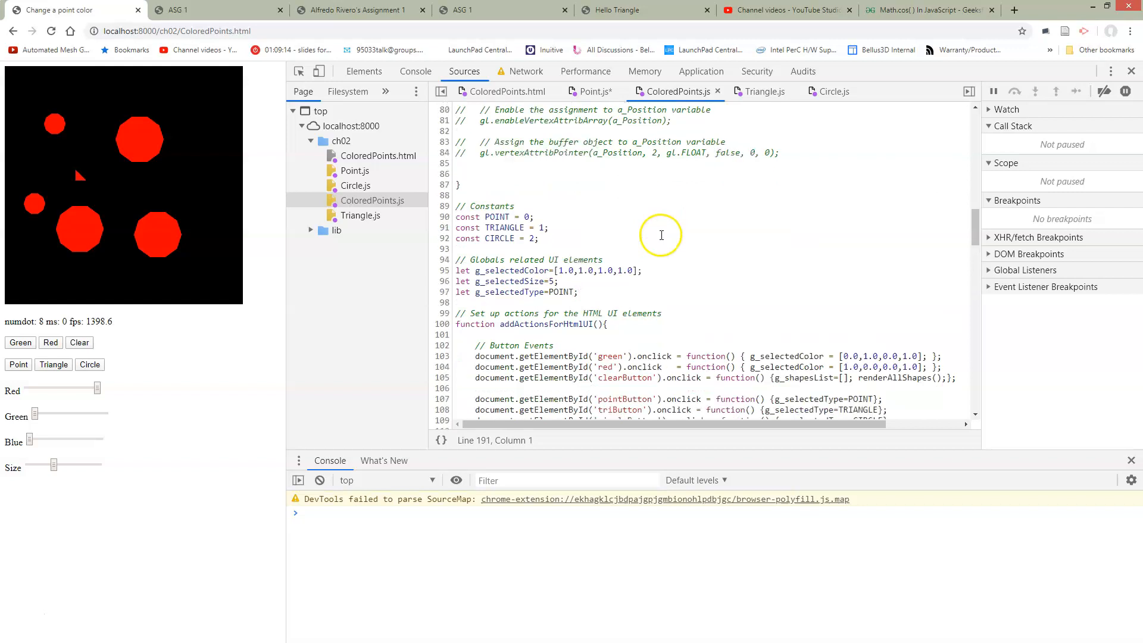
scroll(down, 3)
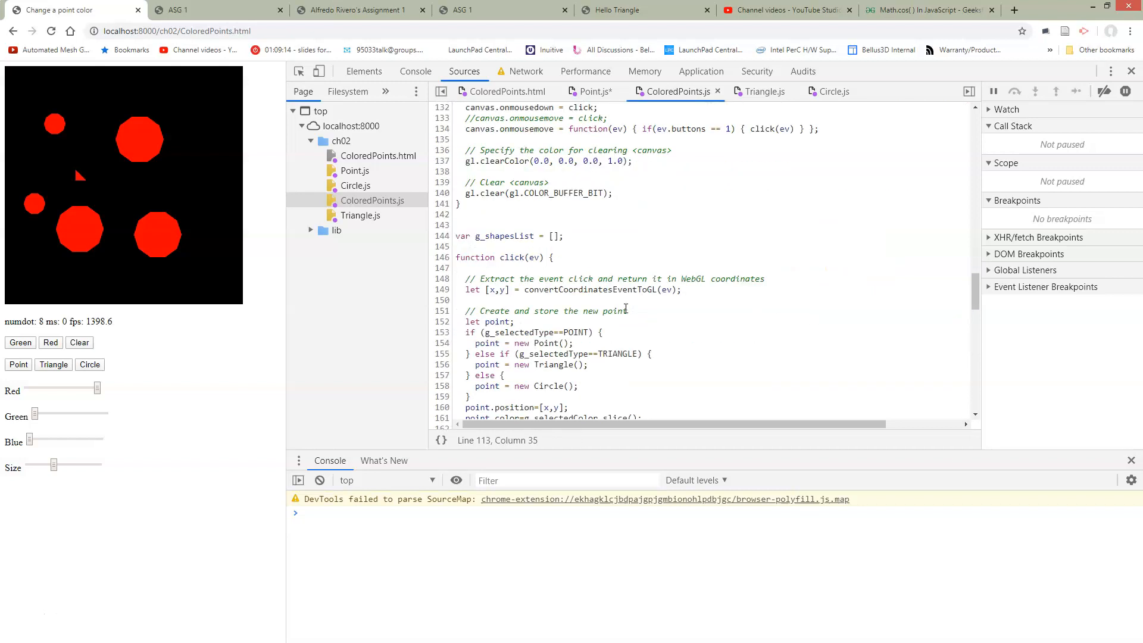
scroll(down, 3)
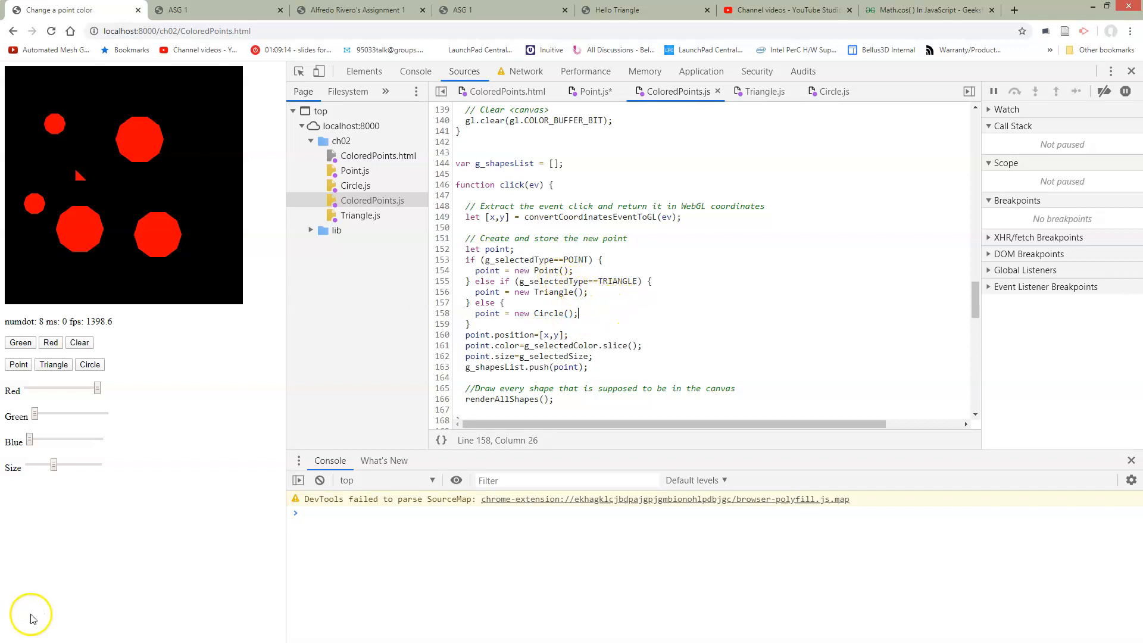
Open Circle.js and select the start of the triangle-drawing loop in render()
click(356, 186)
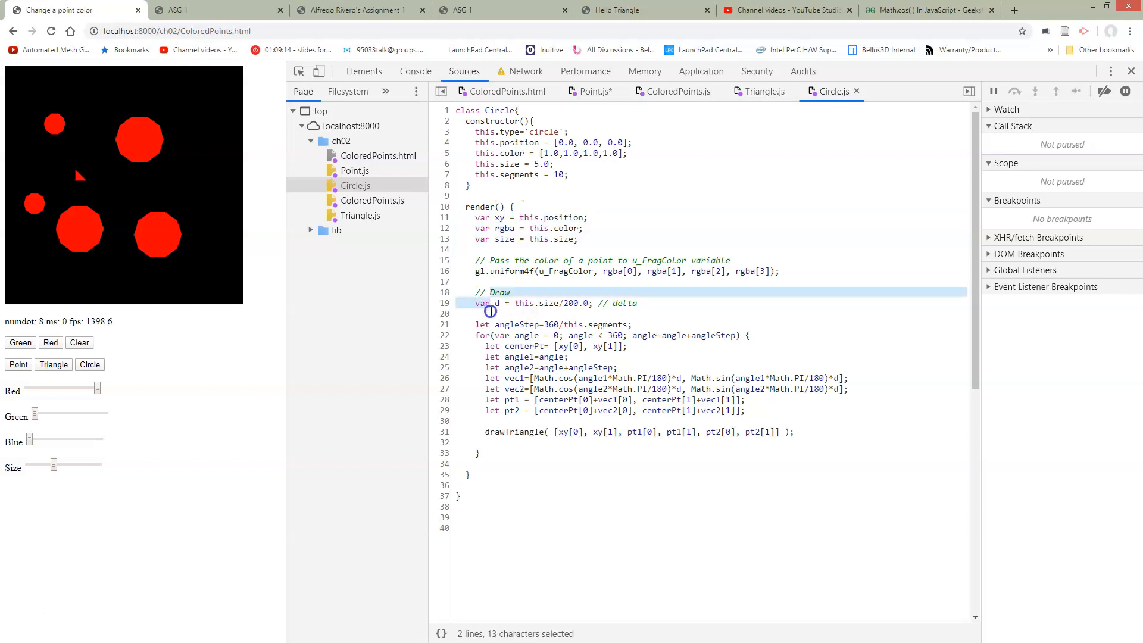
click(470, 329)
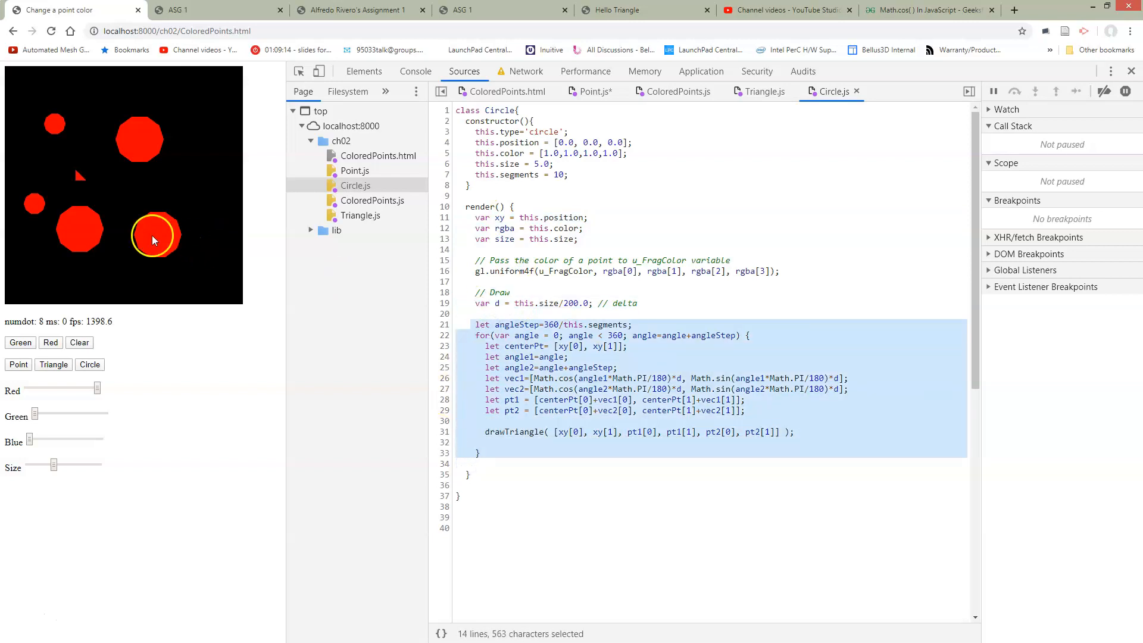
double_click(517, 175)
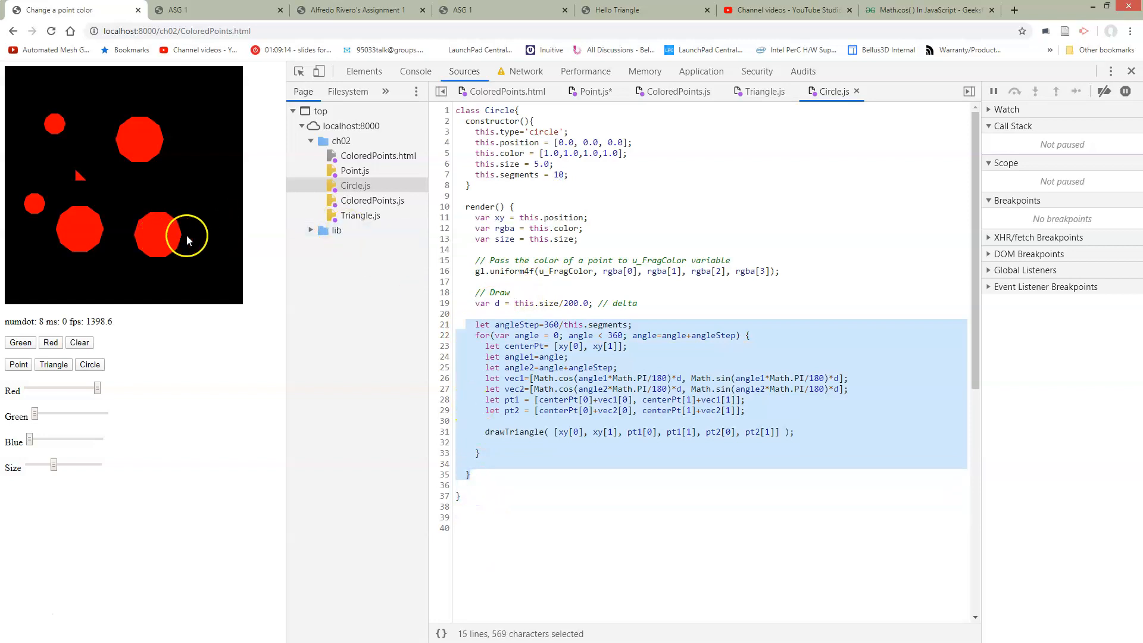
mouse_move(175, 223)
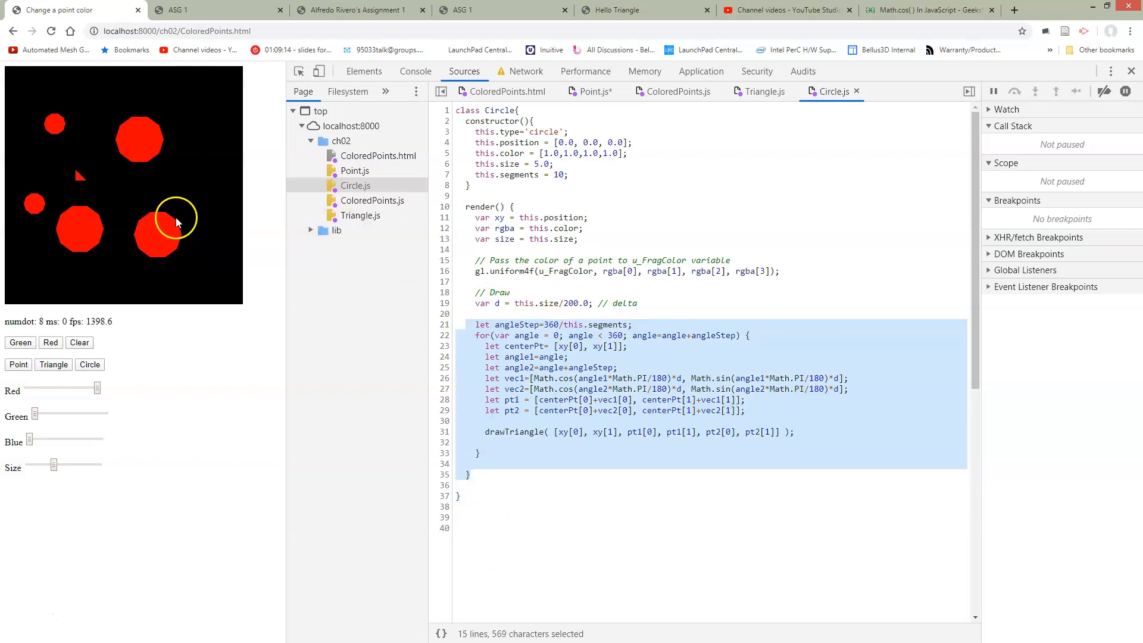
mouse_move(155, 239)
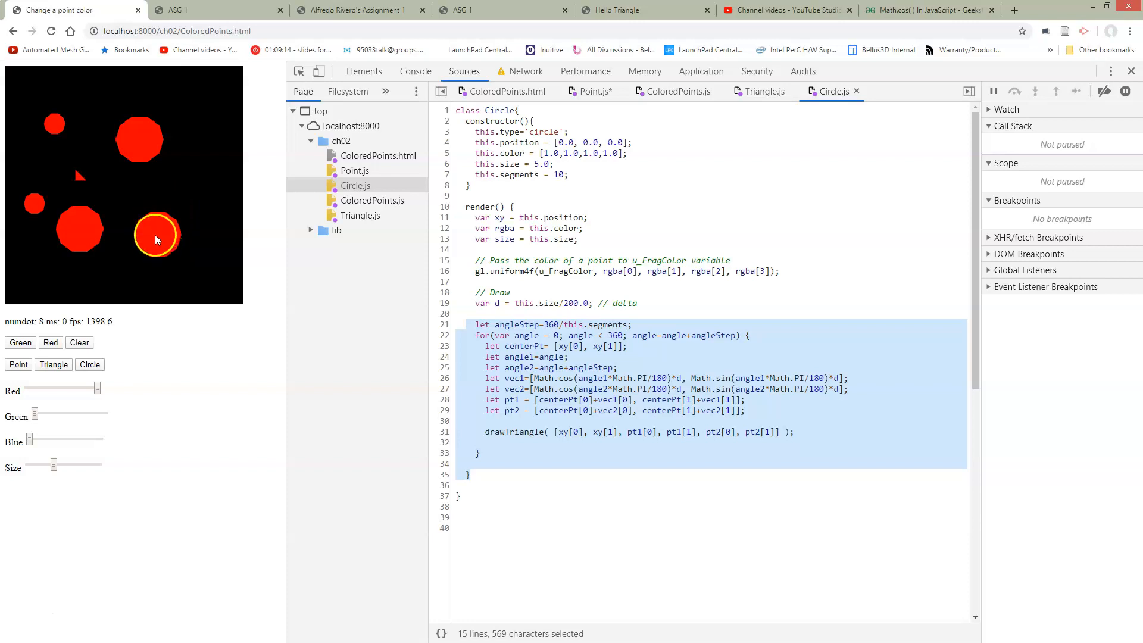
click(591, 367)
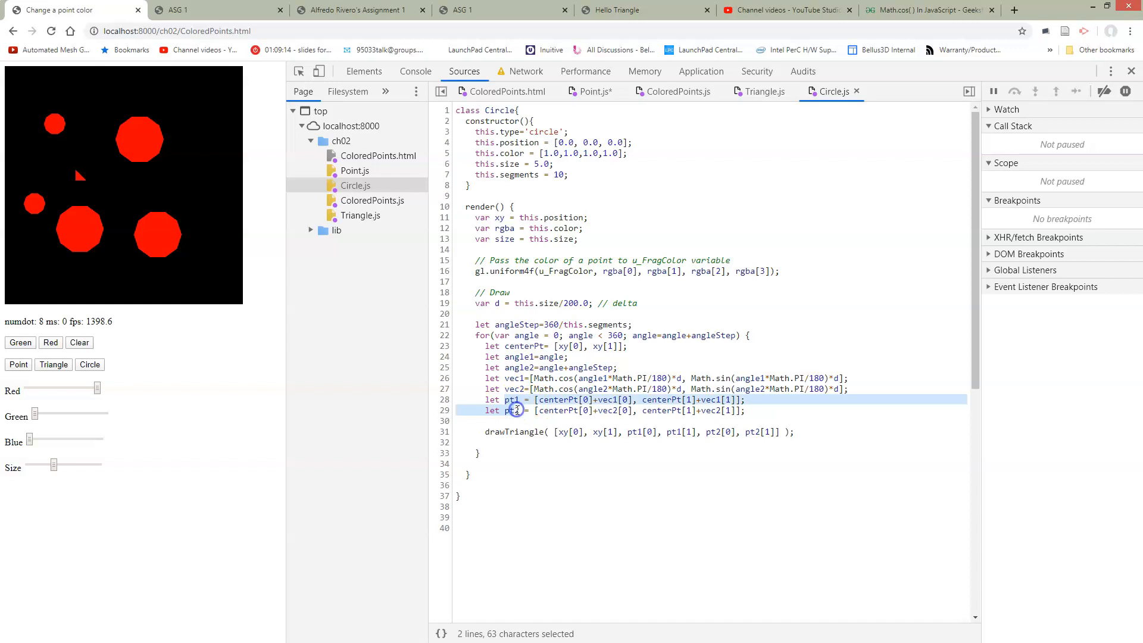
click(518, 443)
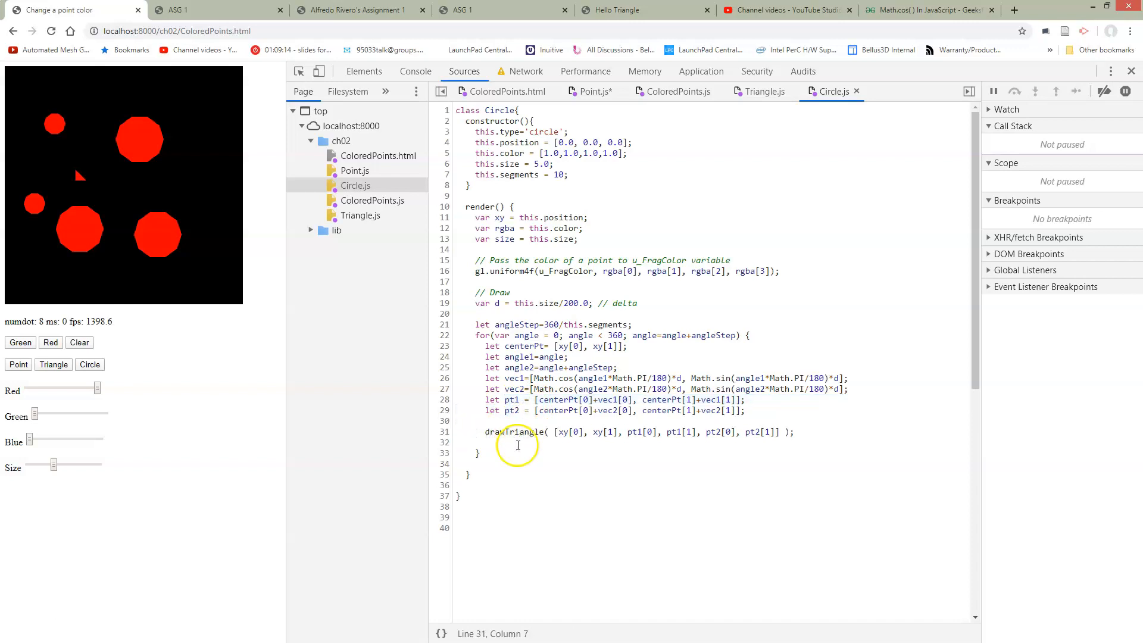
mouse_move(329, 525)
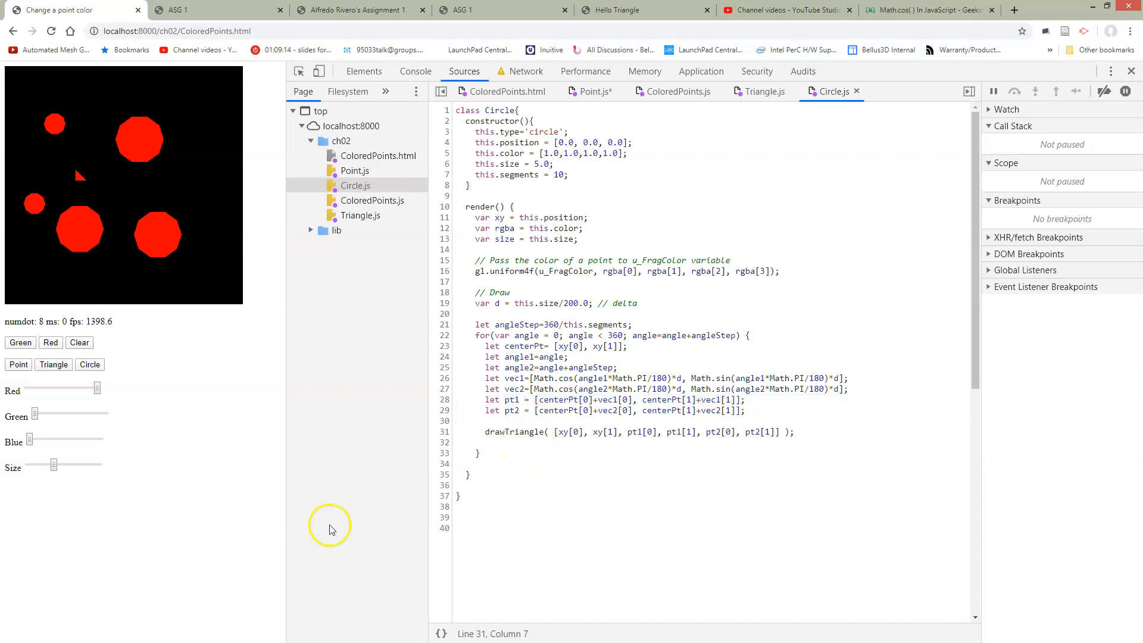